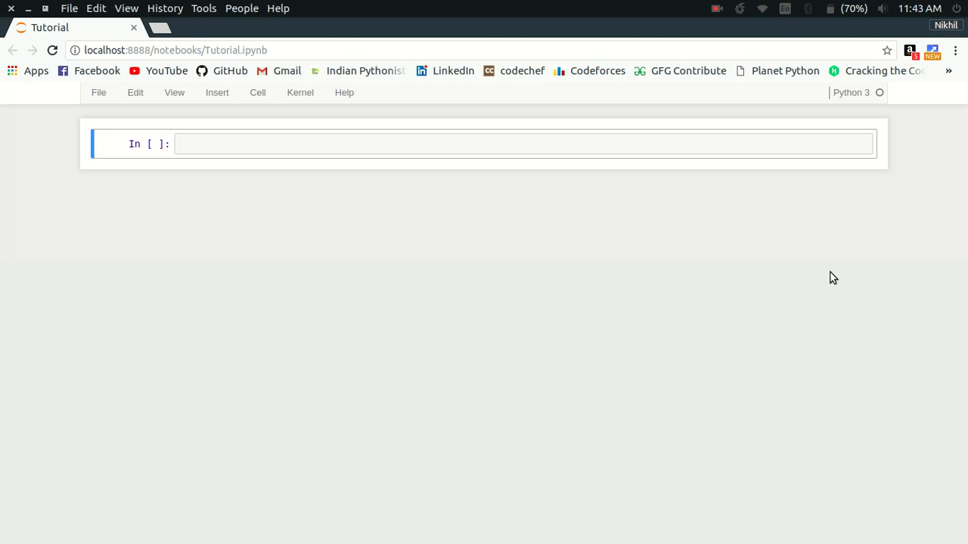
# Enter the list a = [1,2,3,4,2,3,4,1,2,3] in the first cell, retyping the closing bracket
pyautogui.click(522, 144)
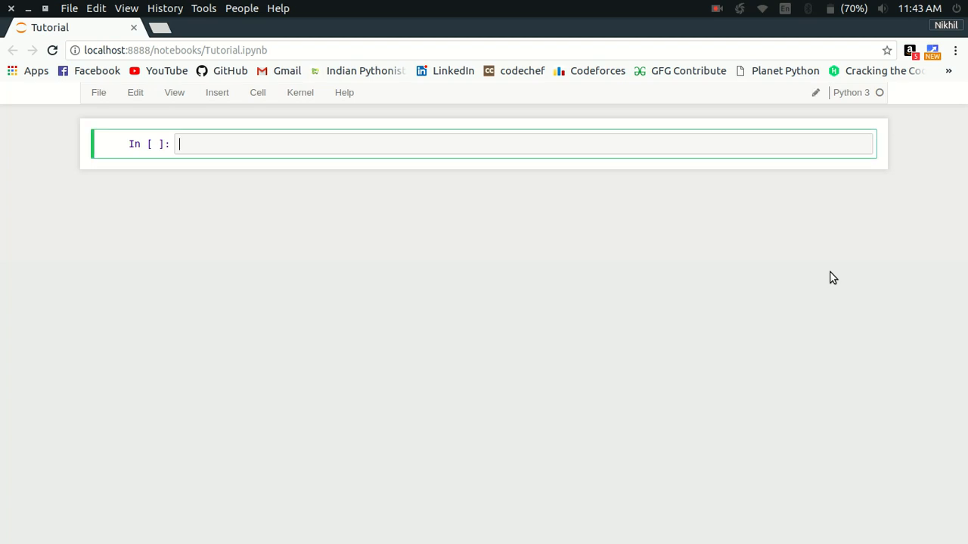
pyautogui.write('a = [1,2,3,')
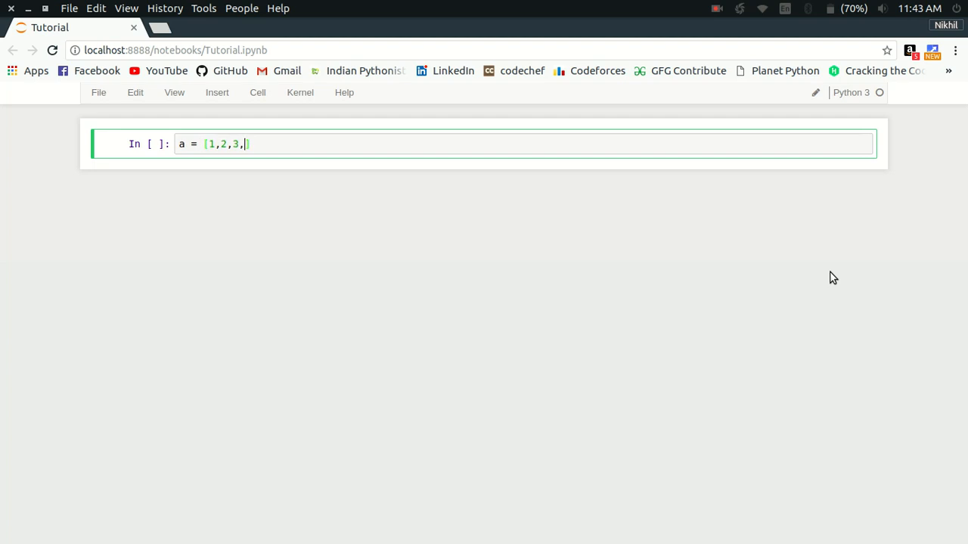
pyautogui.write('4,2,3,4')
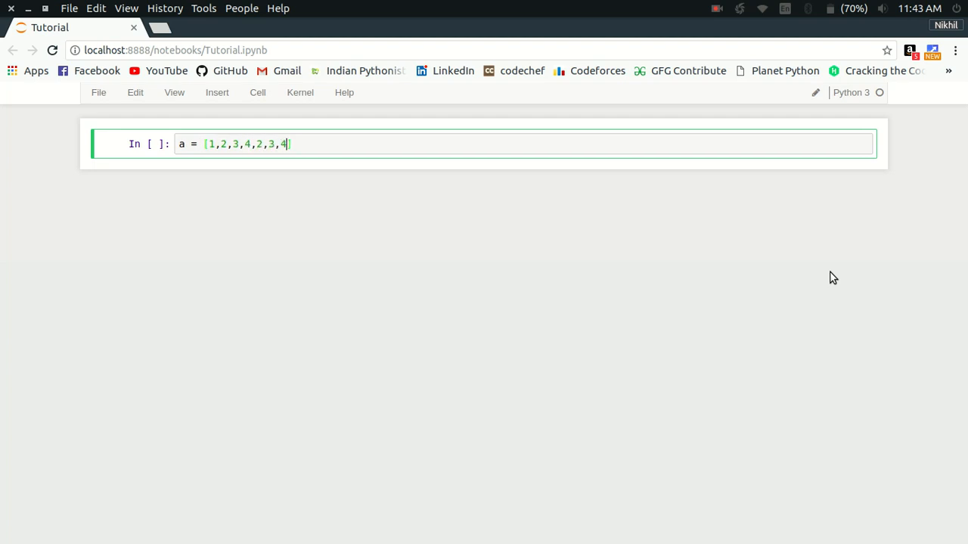
pyautogui.write(',1,2,3')
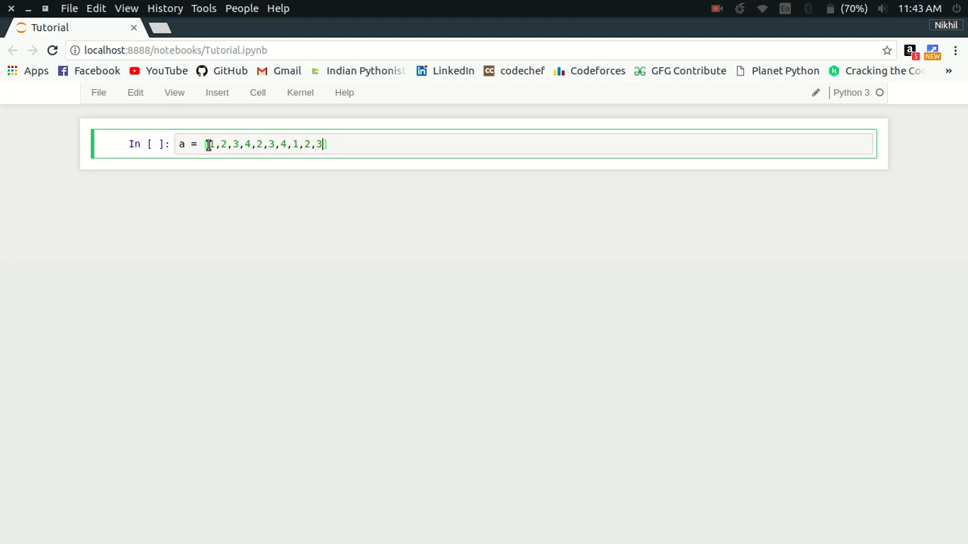
pyautogui.write(']')
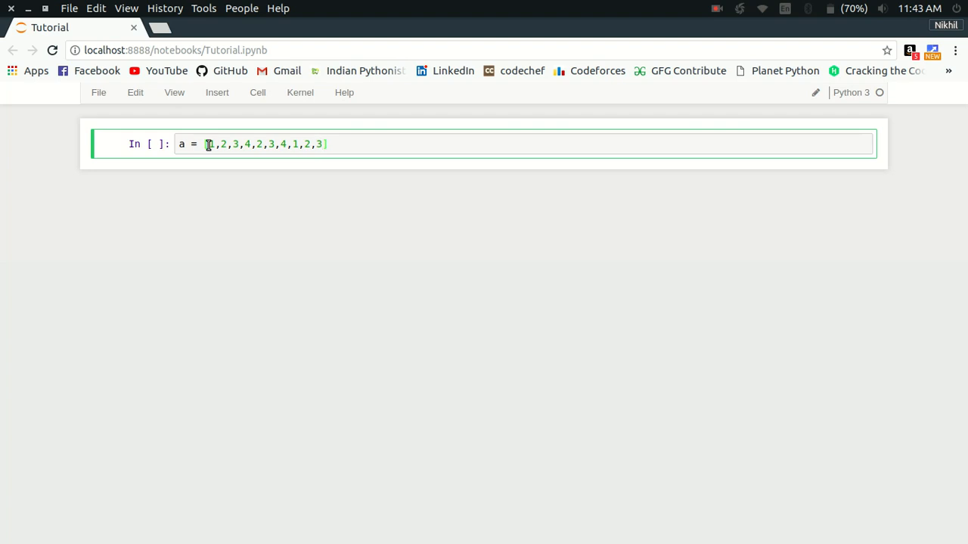
pyautogui.press('BackSpace')
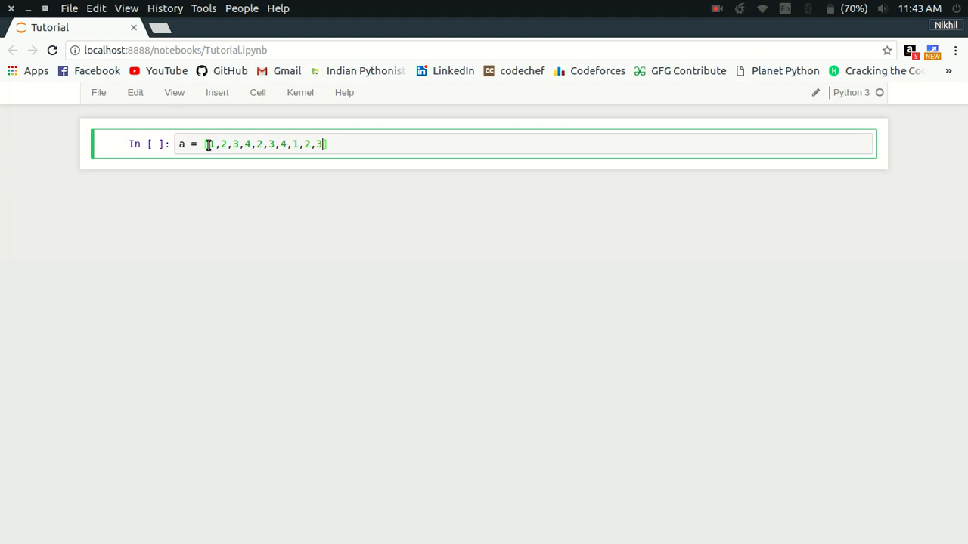
pyautogui.write(']')
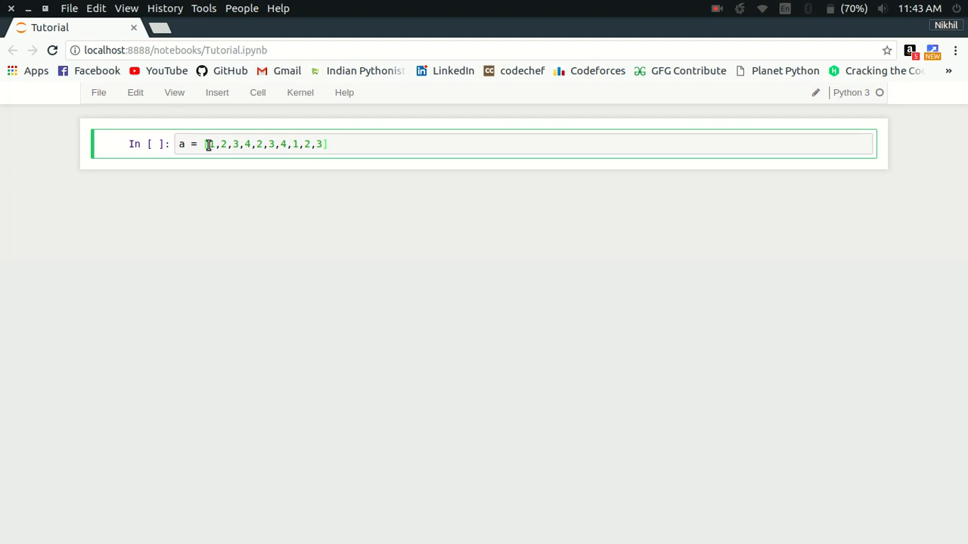
# Run the list cell and write 'from collections import Counter' in the new cell
pyautogui.press('shift+Return')
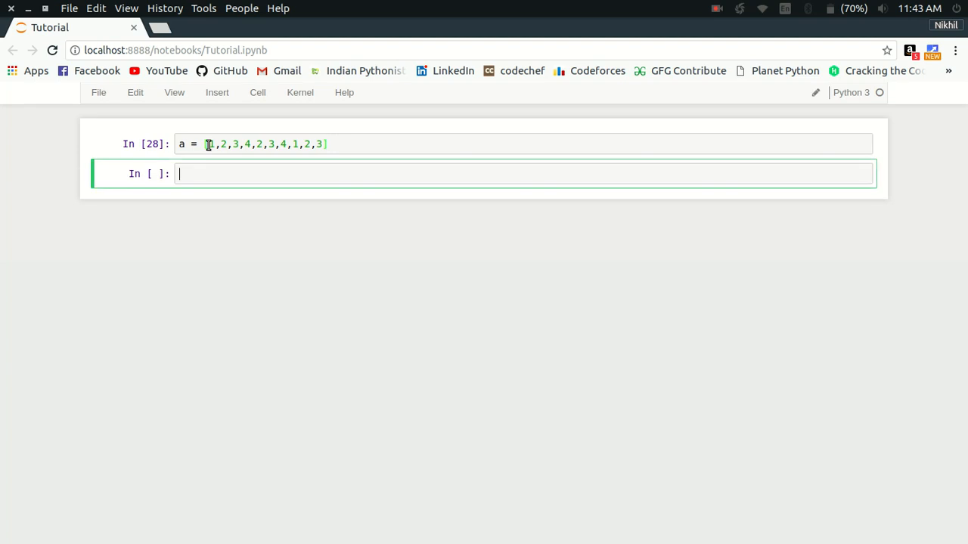
pyautogui.write('from co')
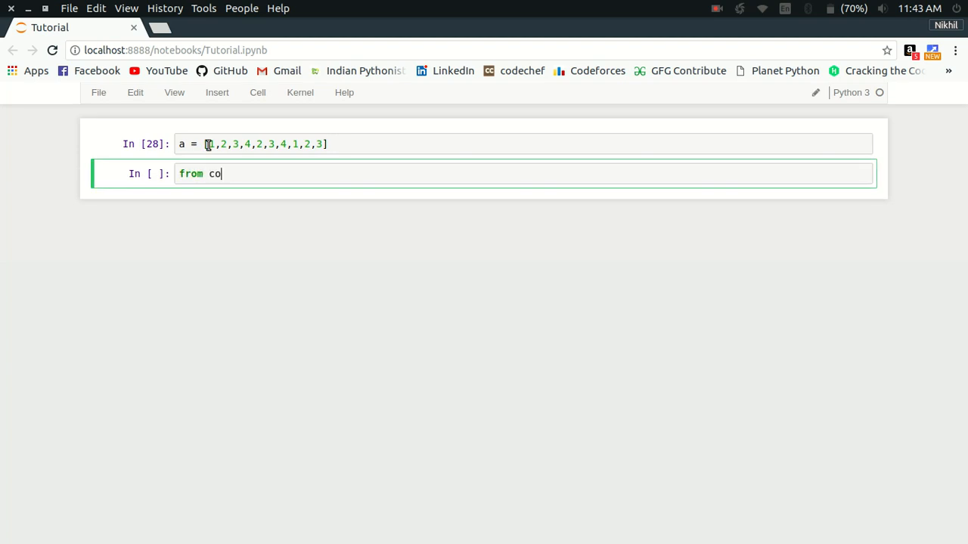
pyautogui.write('llections')
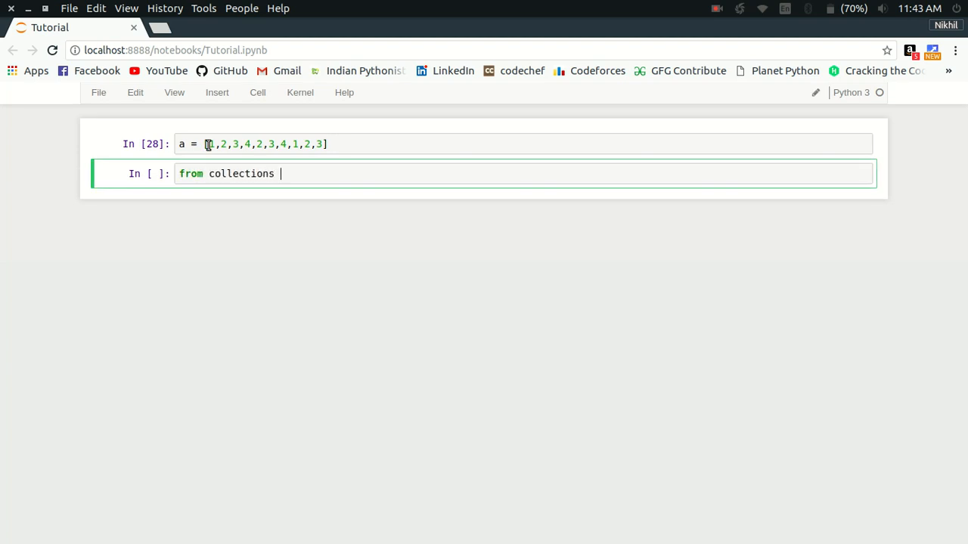
pyautogui.write('import Cou')
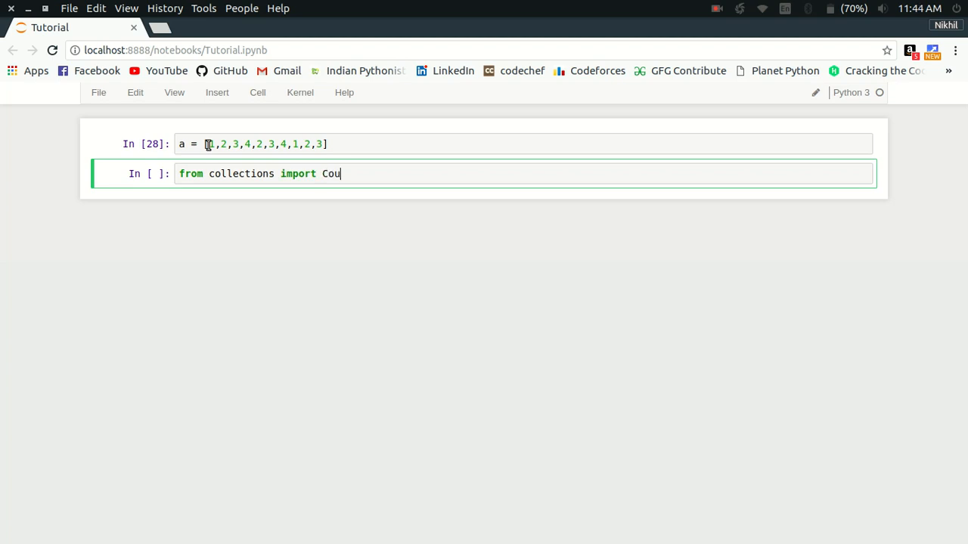
pyautogui.write('nter')
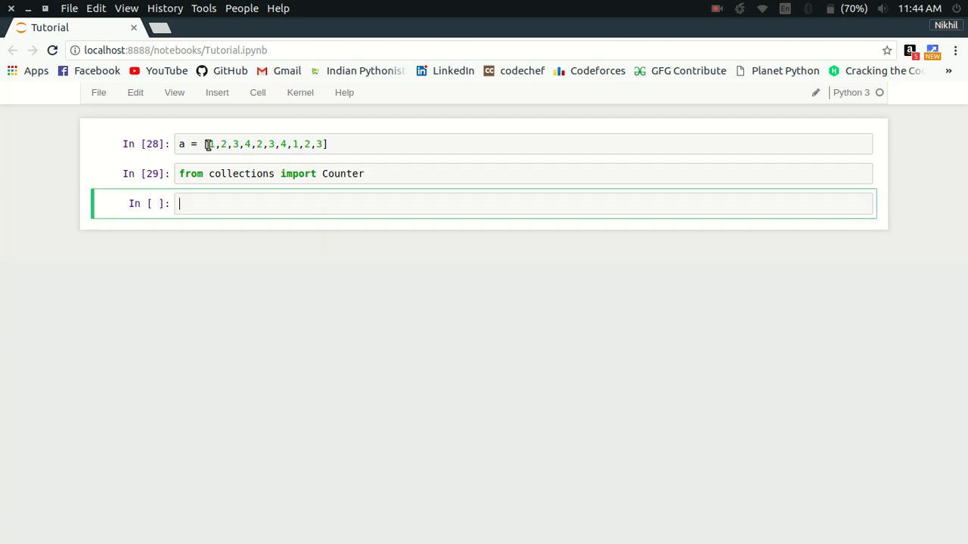
# Run c = Counter(a) to count how often each list value occurs
pyautogui.write('c =')
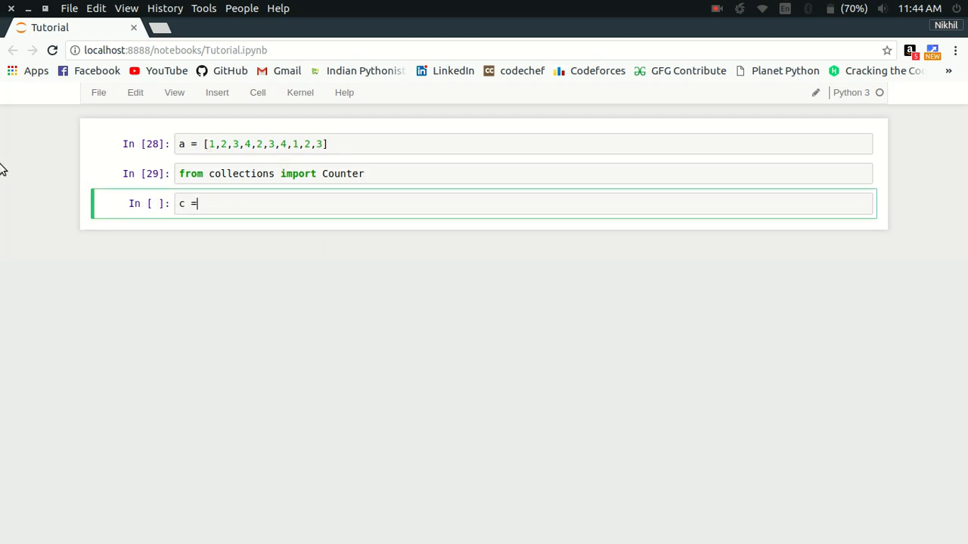
pyautogui.write('Counter')
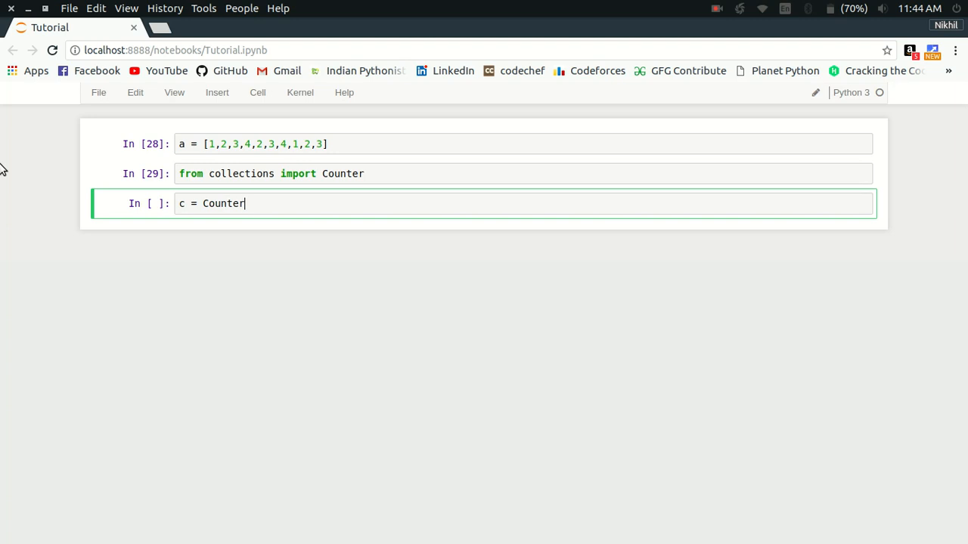
pyautogui.write('(a)')
pyautogui.write('c')
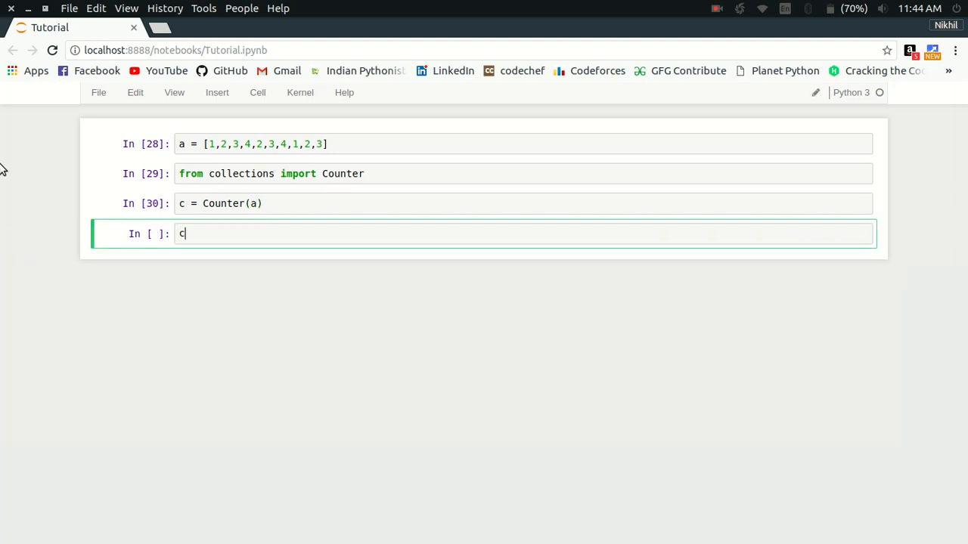
pyautogui.press('shift+Return')
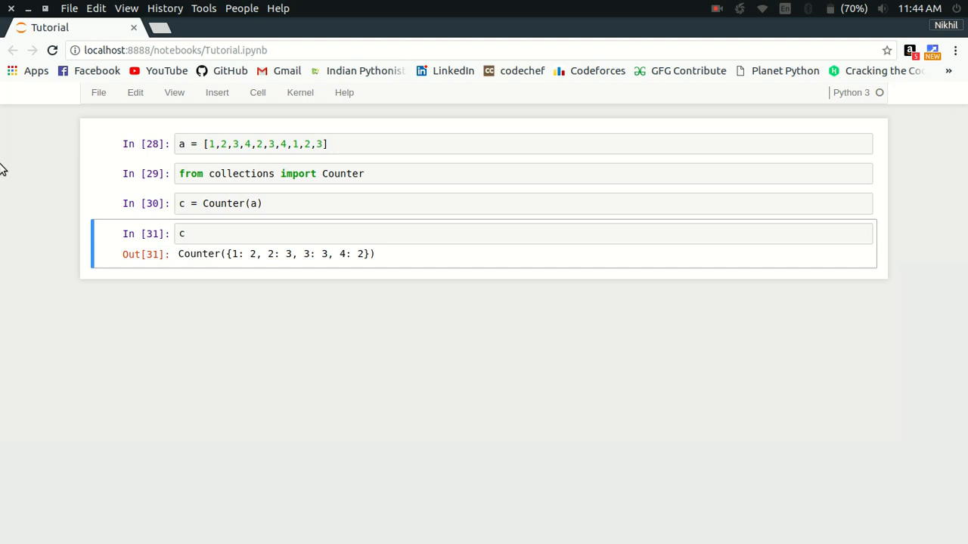
pyautogui.moveTo(225, 260)
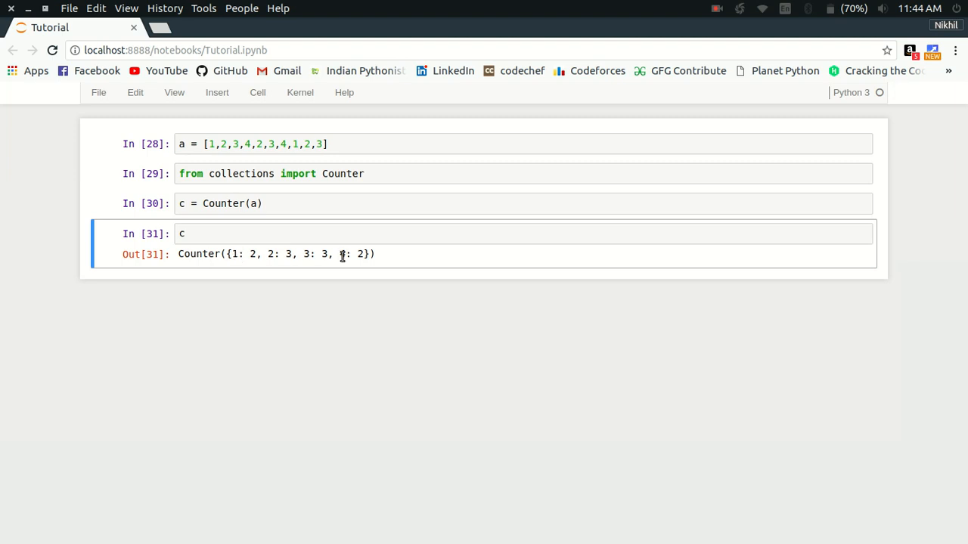
pyautogui.moveTo(418, 257)
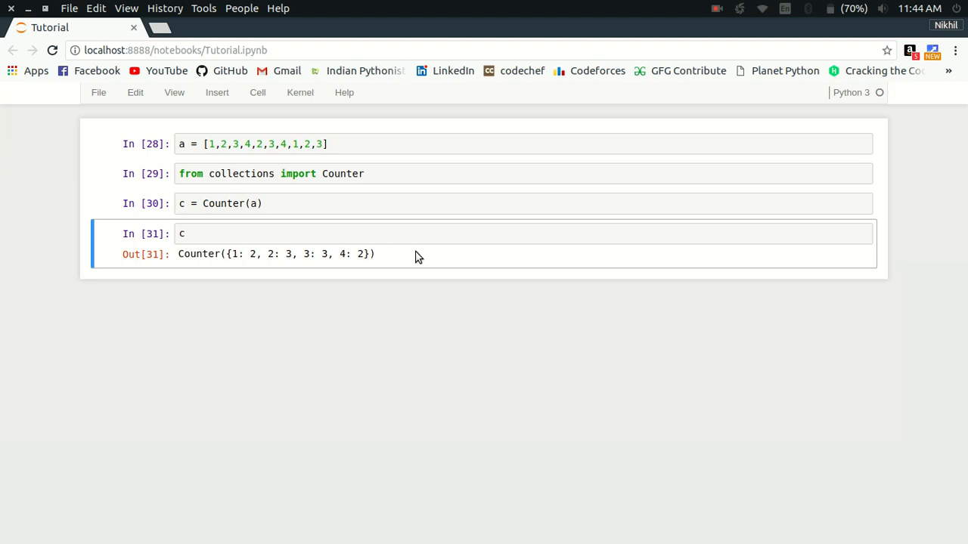